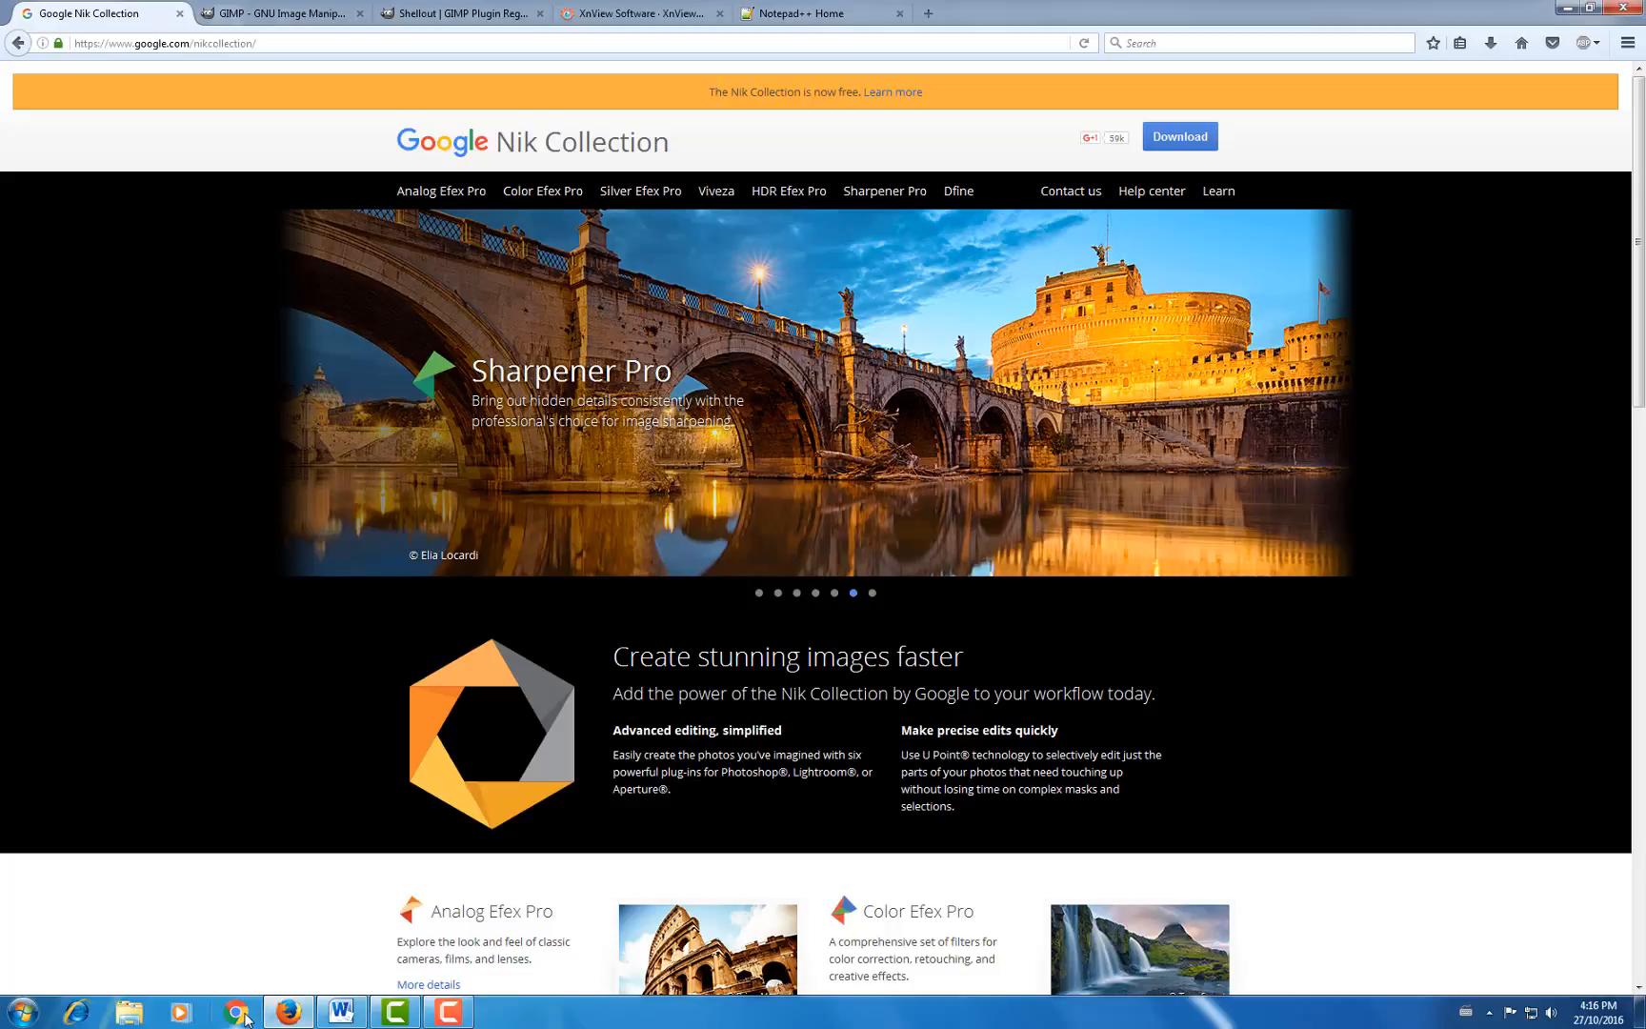
mouse_move(244, 1011)
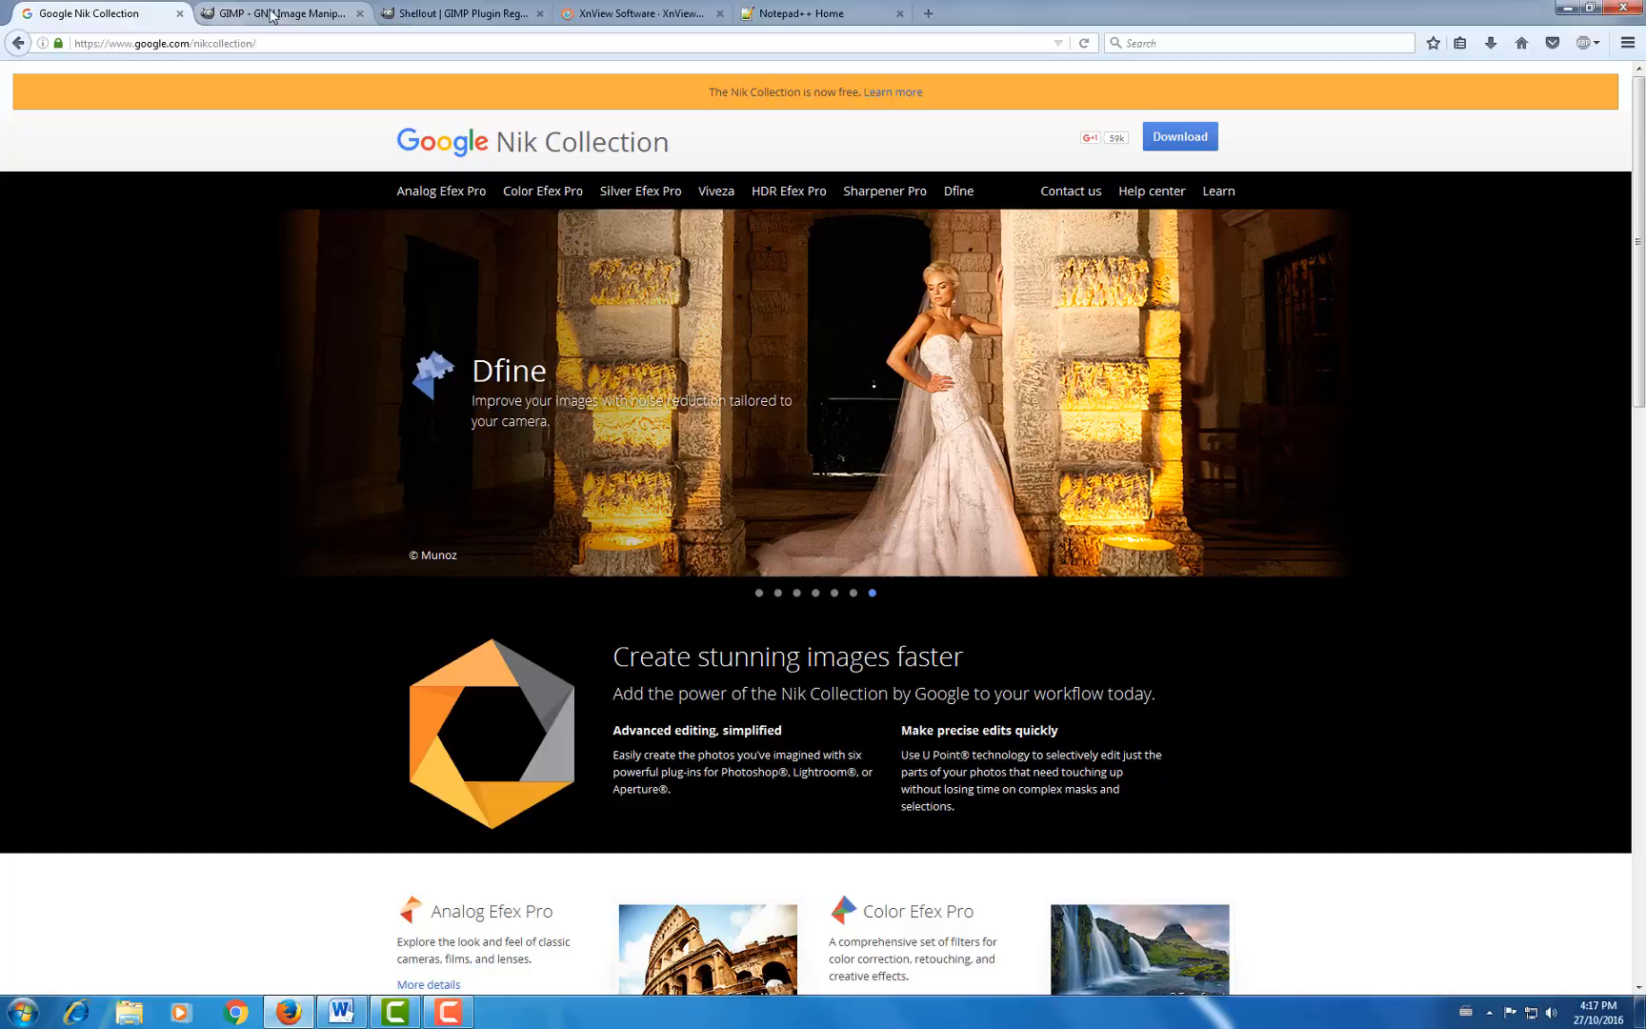
- View the official GIMP site's 2.8.18 download, then the Shellout plugin registry page
click(278, 12)
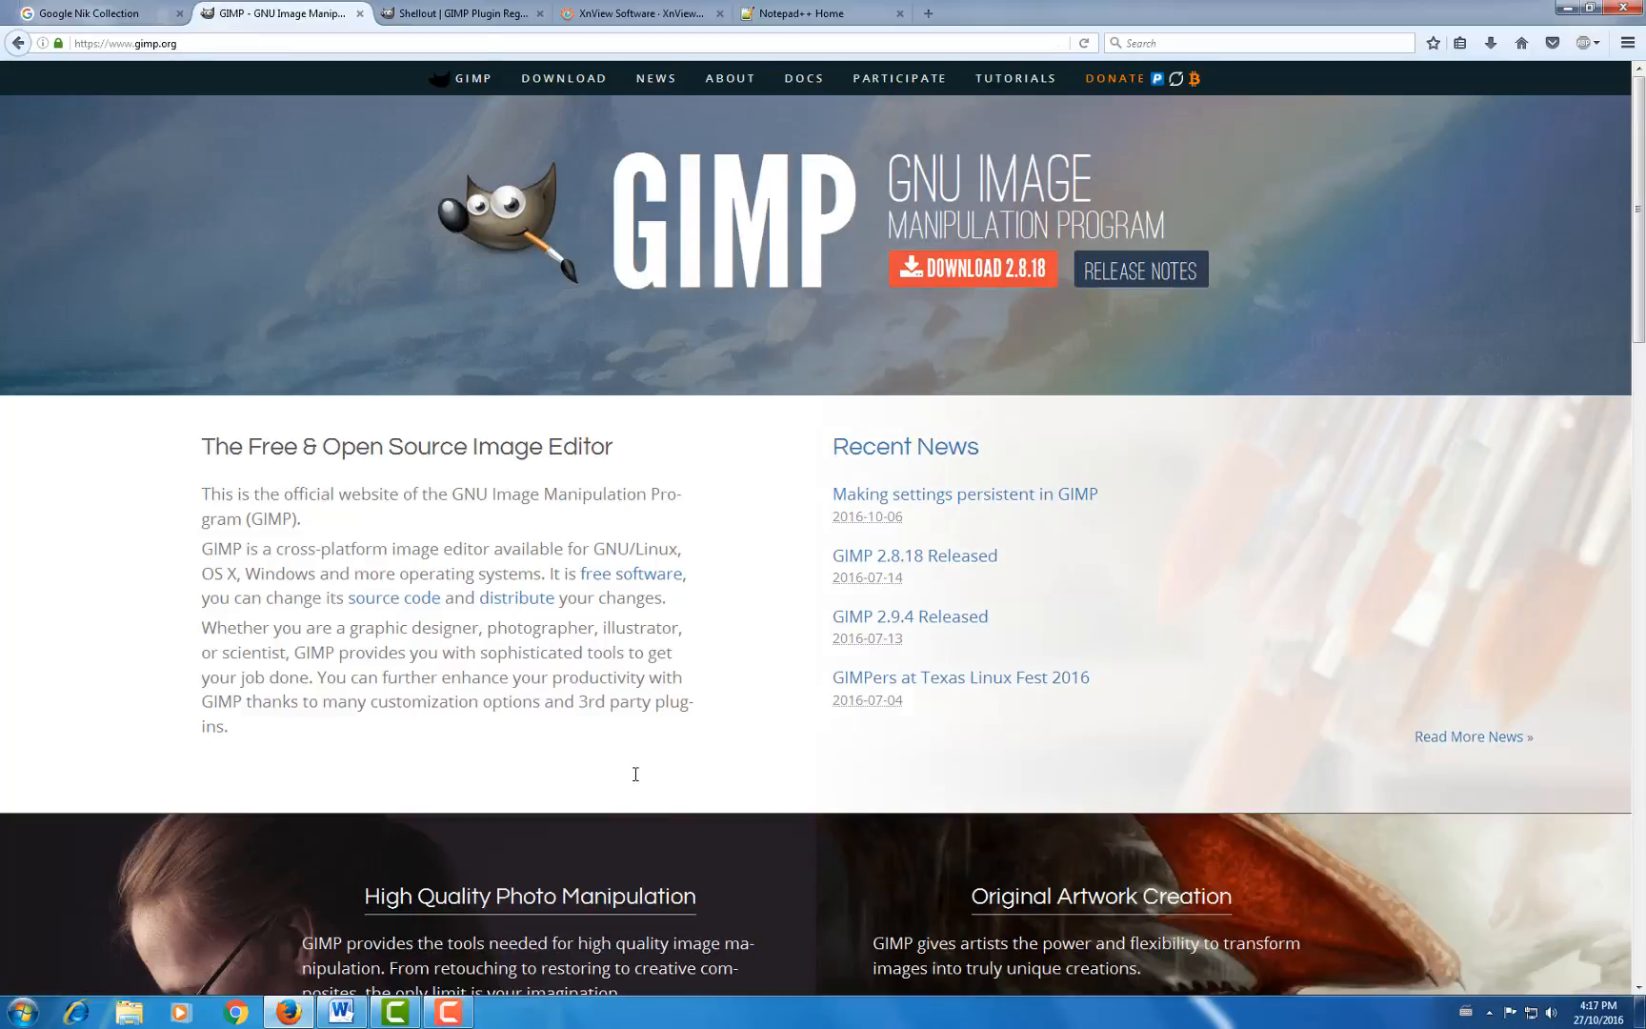
mouse_move(788, 428)
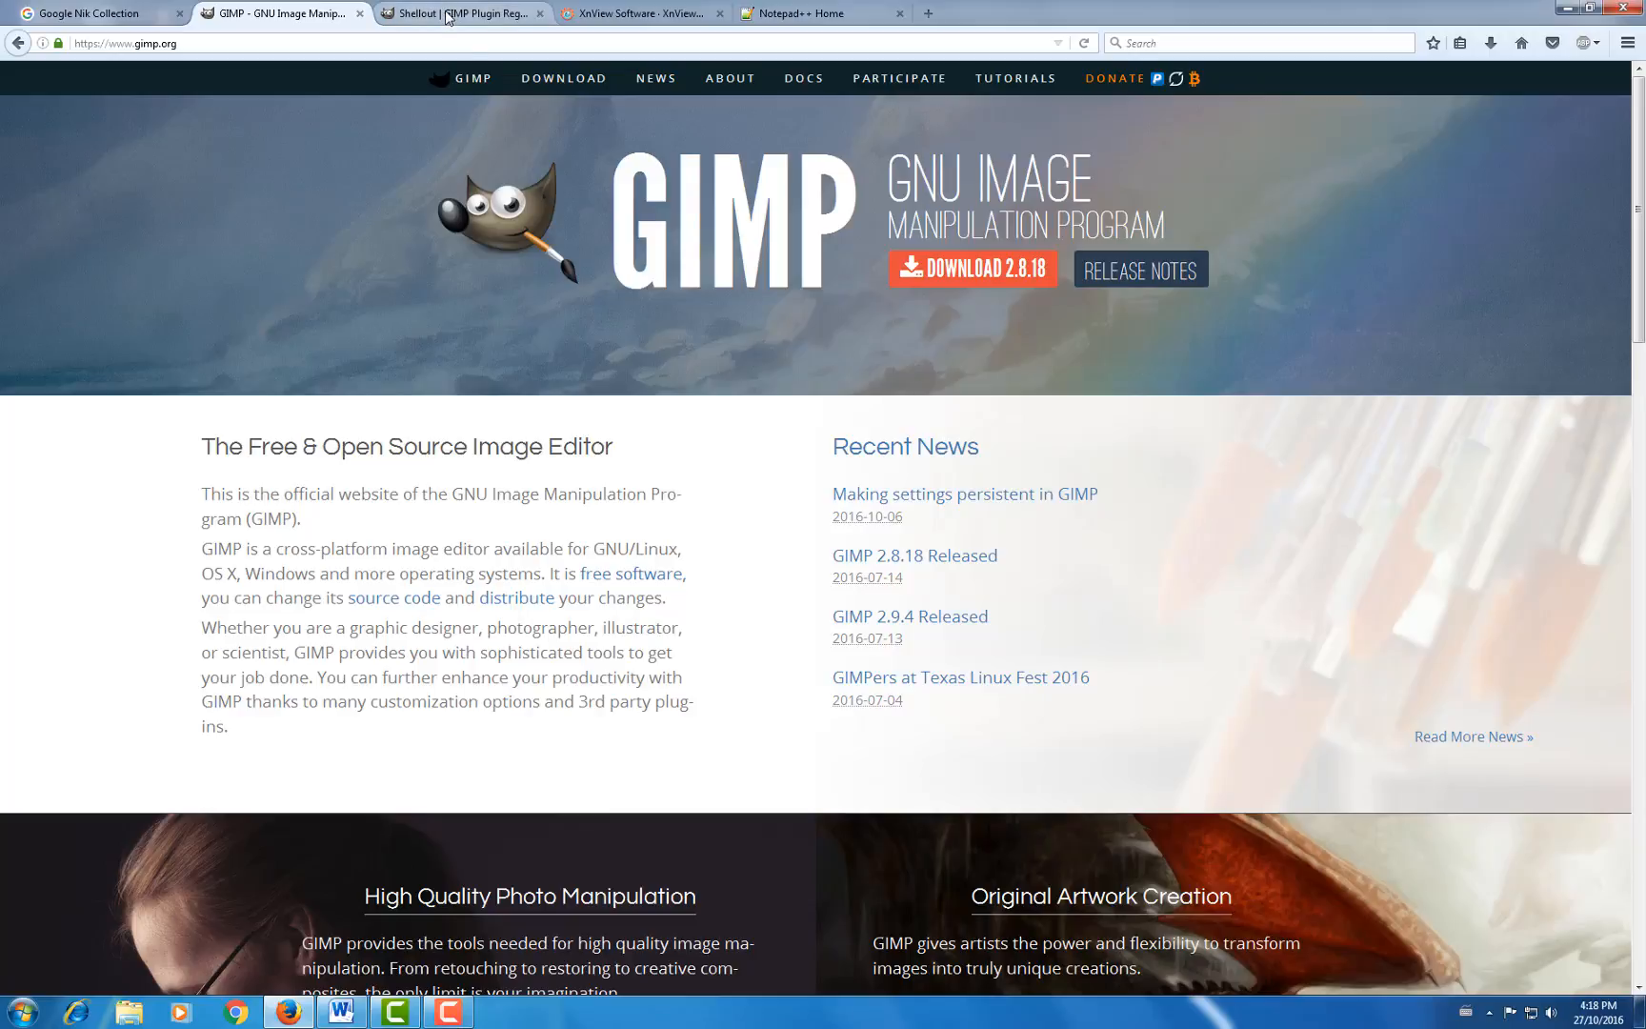
mouse_move(462, 13)
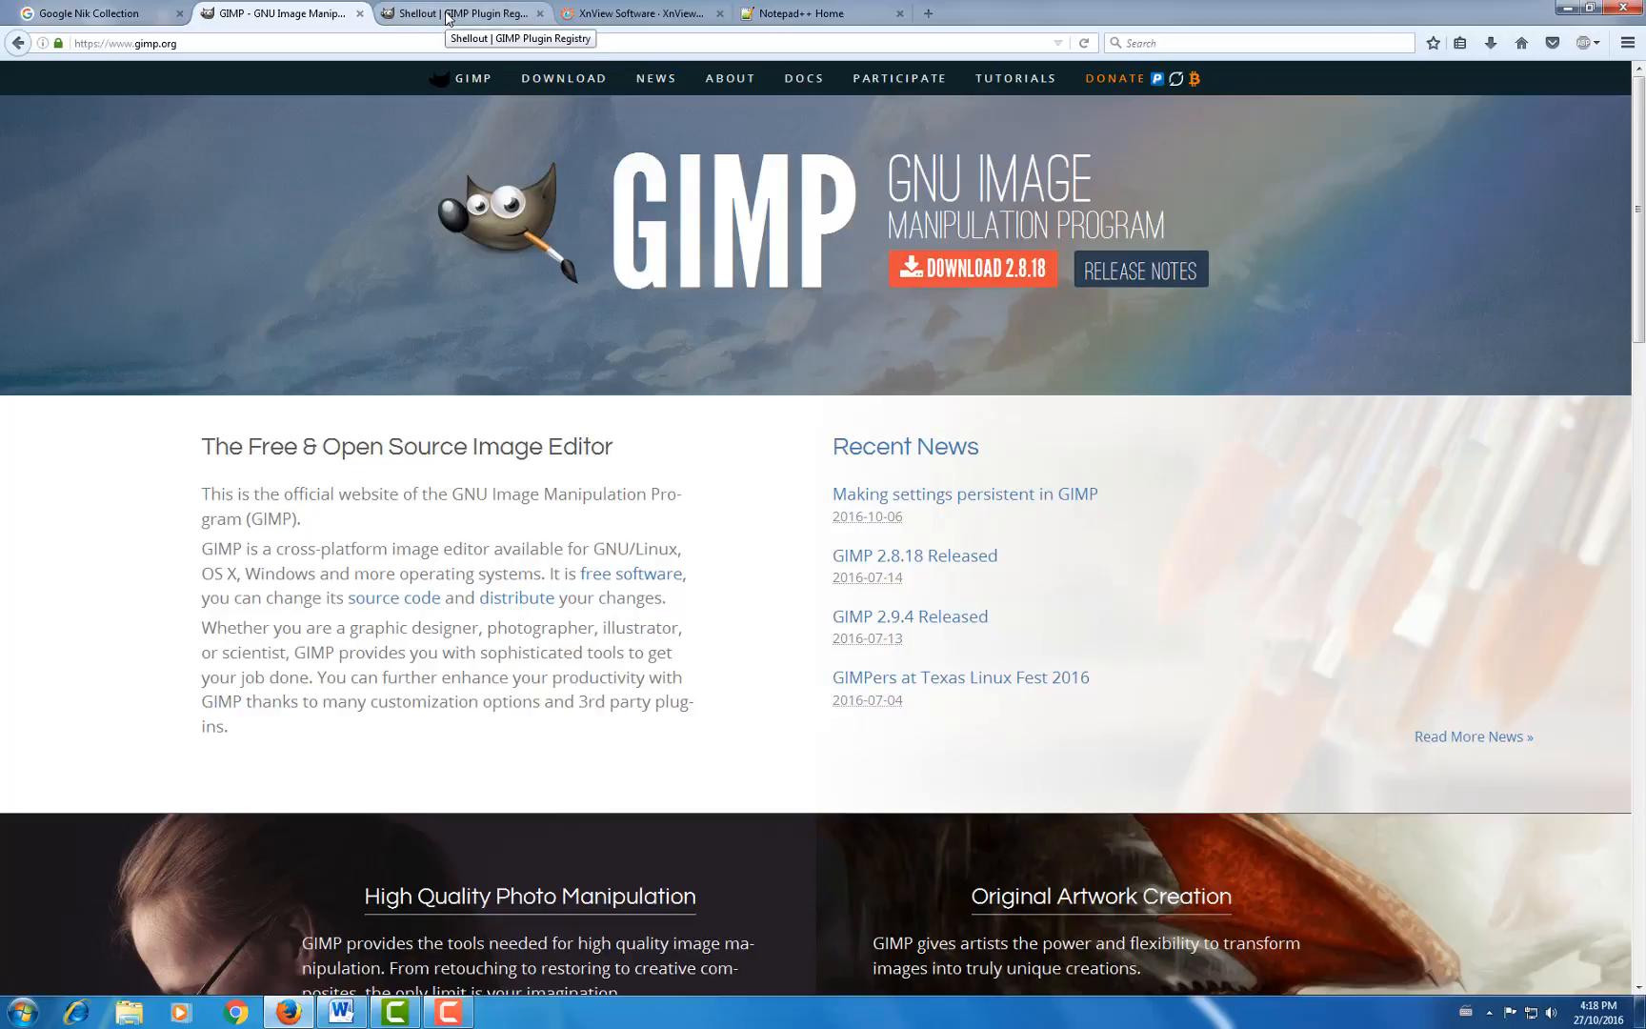
click(462, 12)
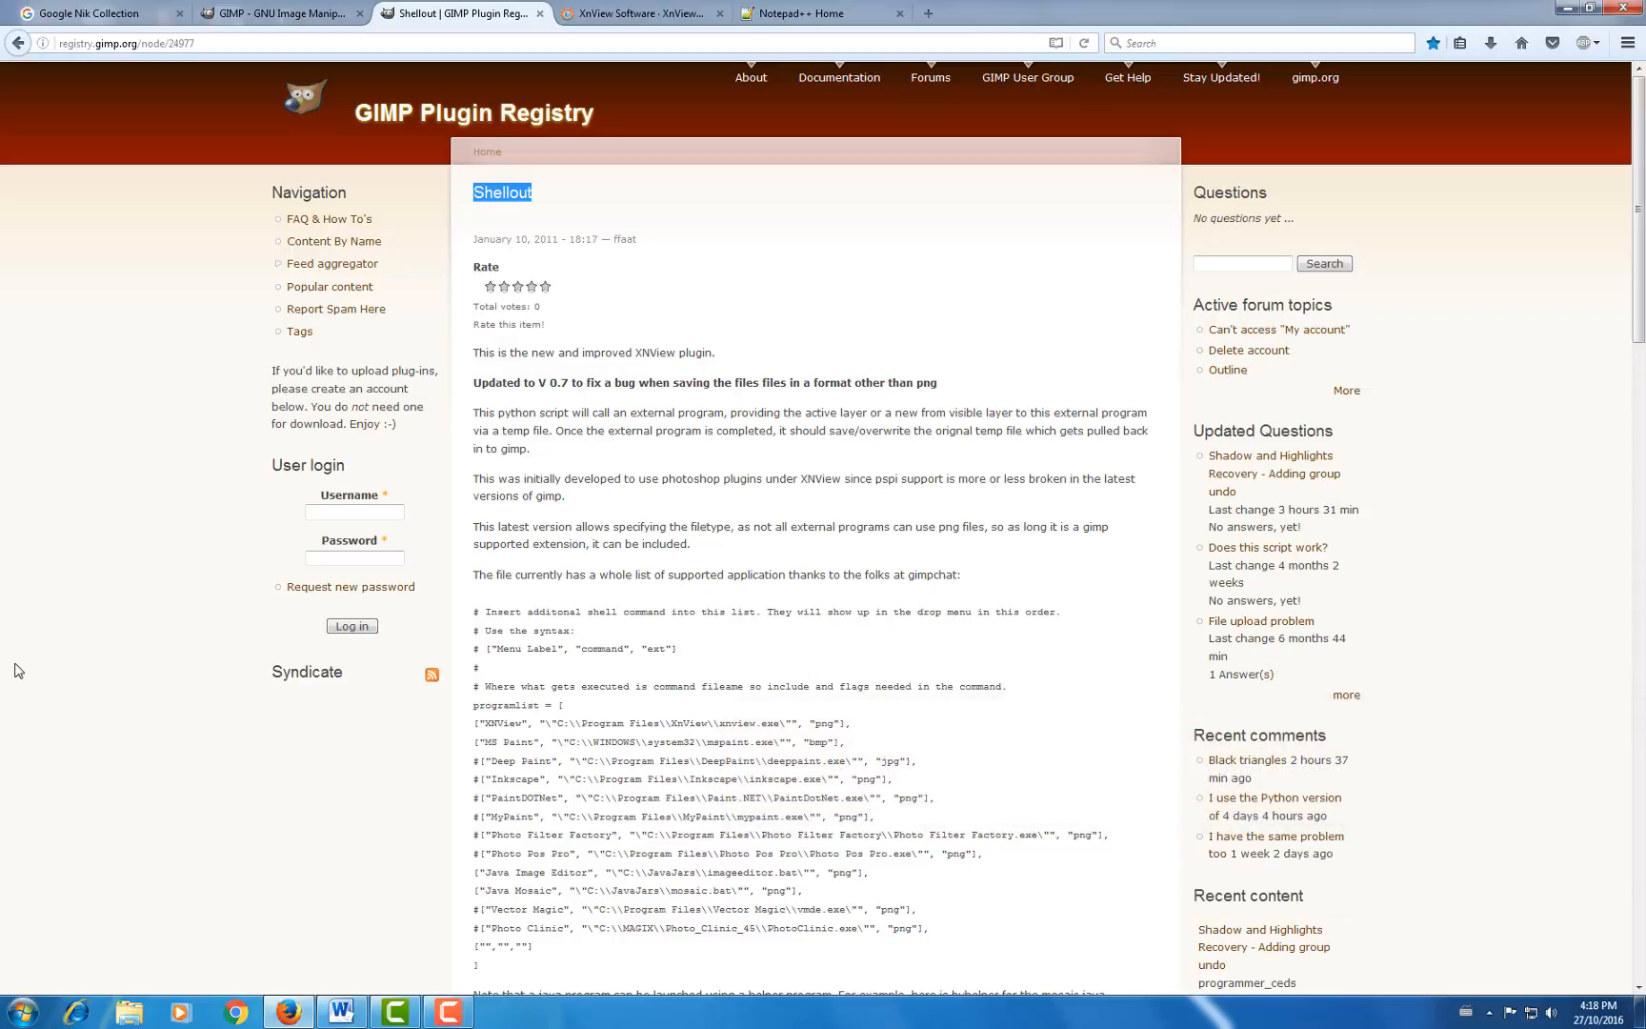
mouse_move(238, 626)
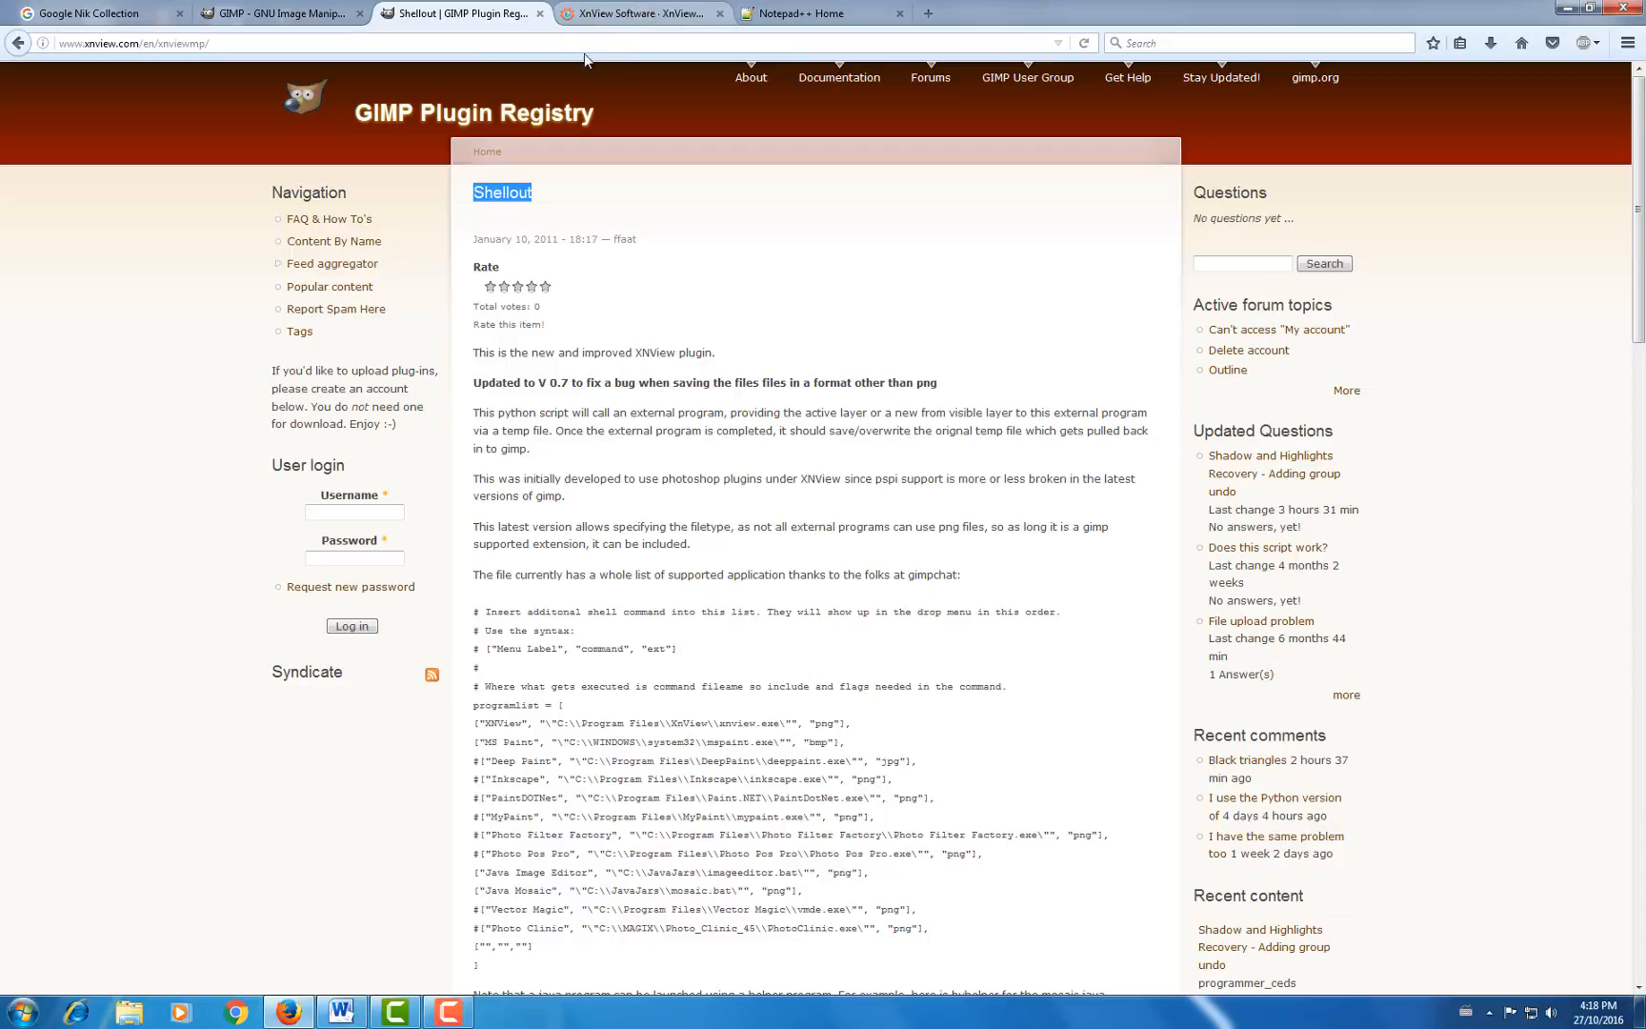
- Switch to the XnView Software tab showing XnView MP version 0.83
click(640, 14)
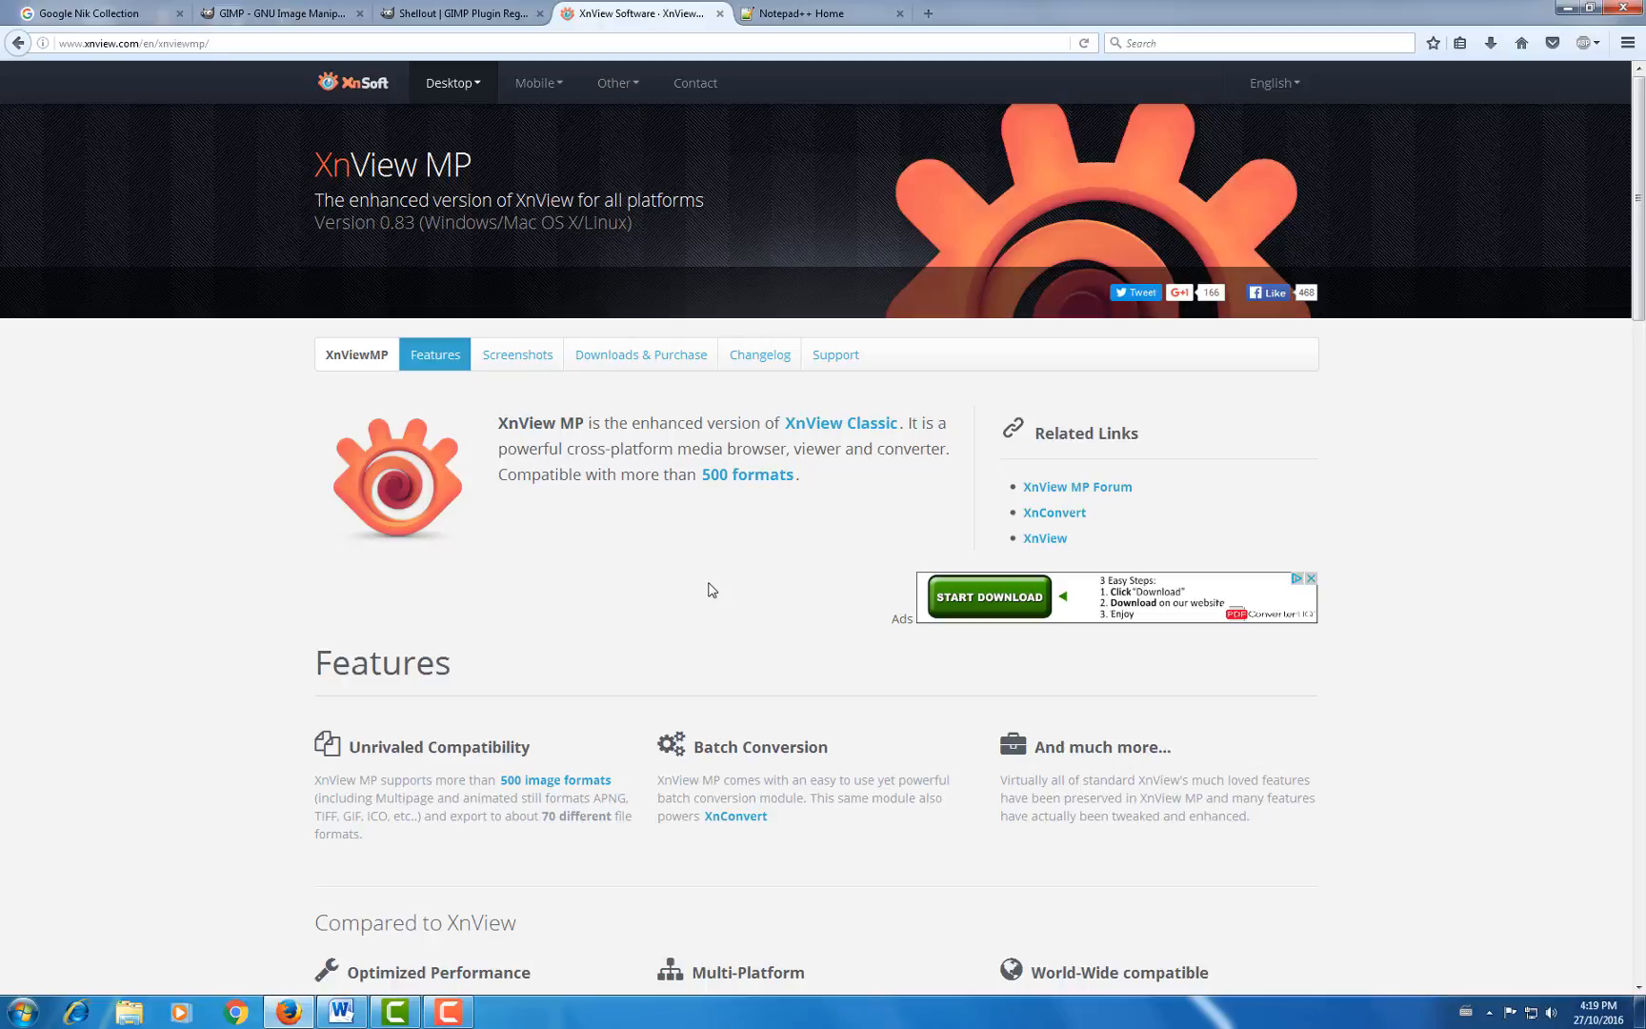
- Switch to the Notepad++ Home tab offering the version 7.1 download
click(824, 13)
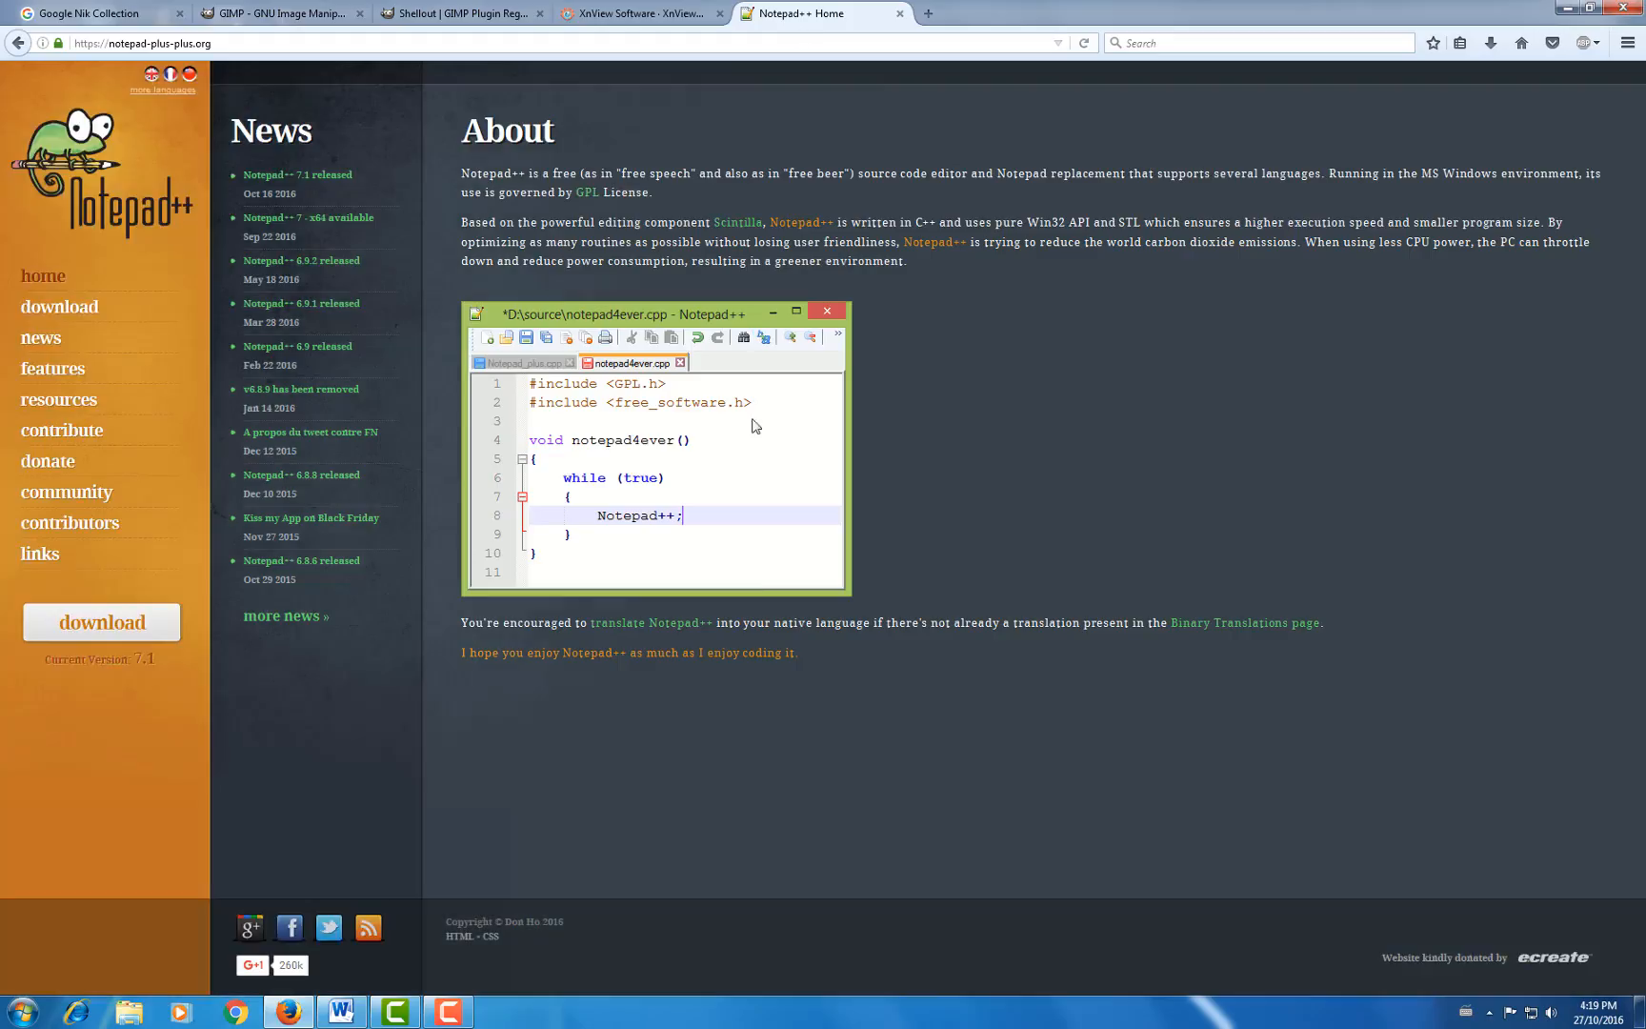
mouse_move(953, 755)
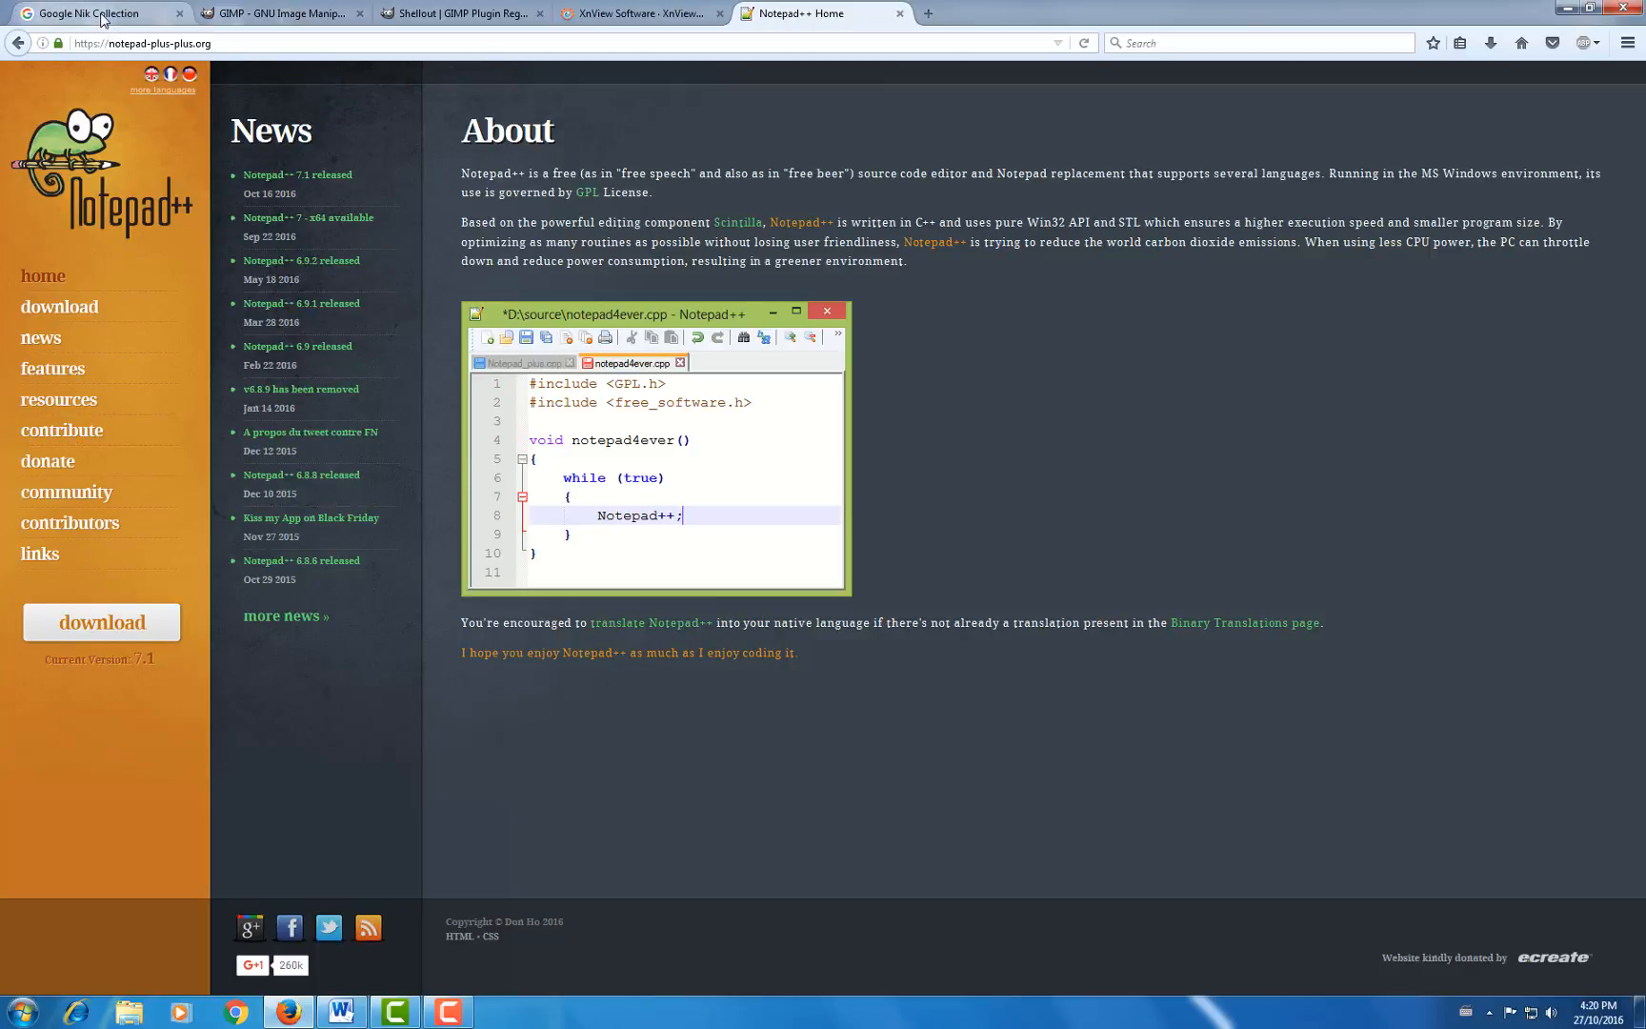
click(100, 13)
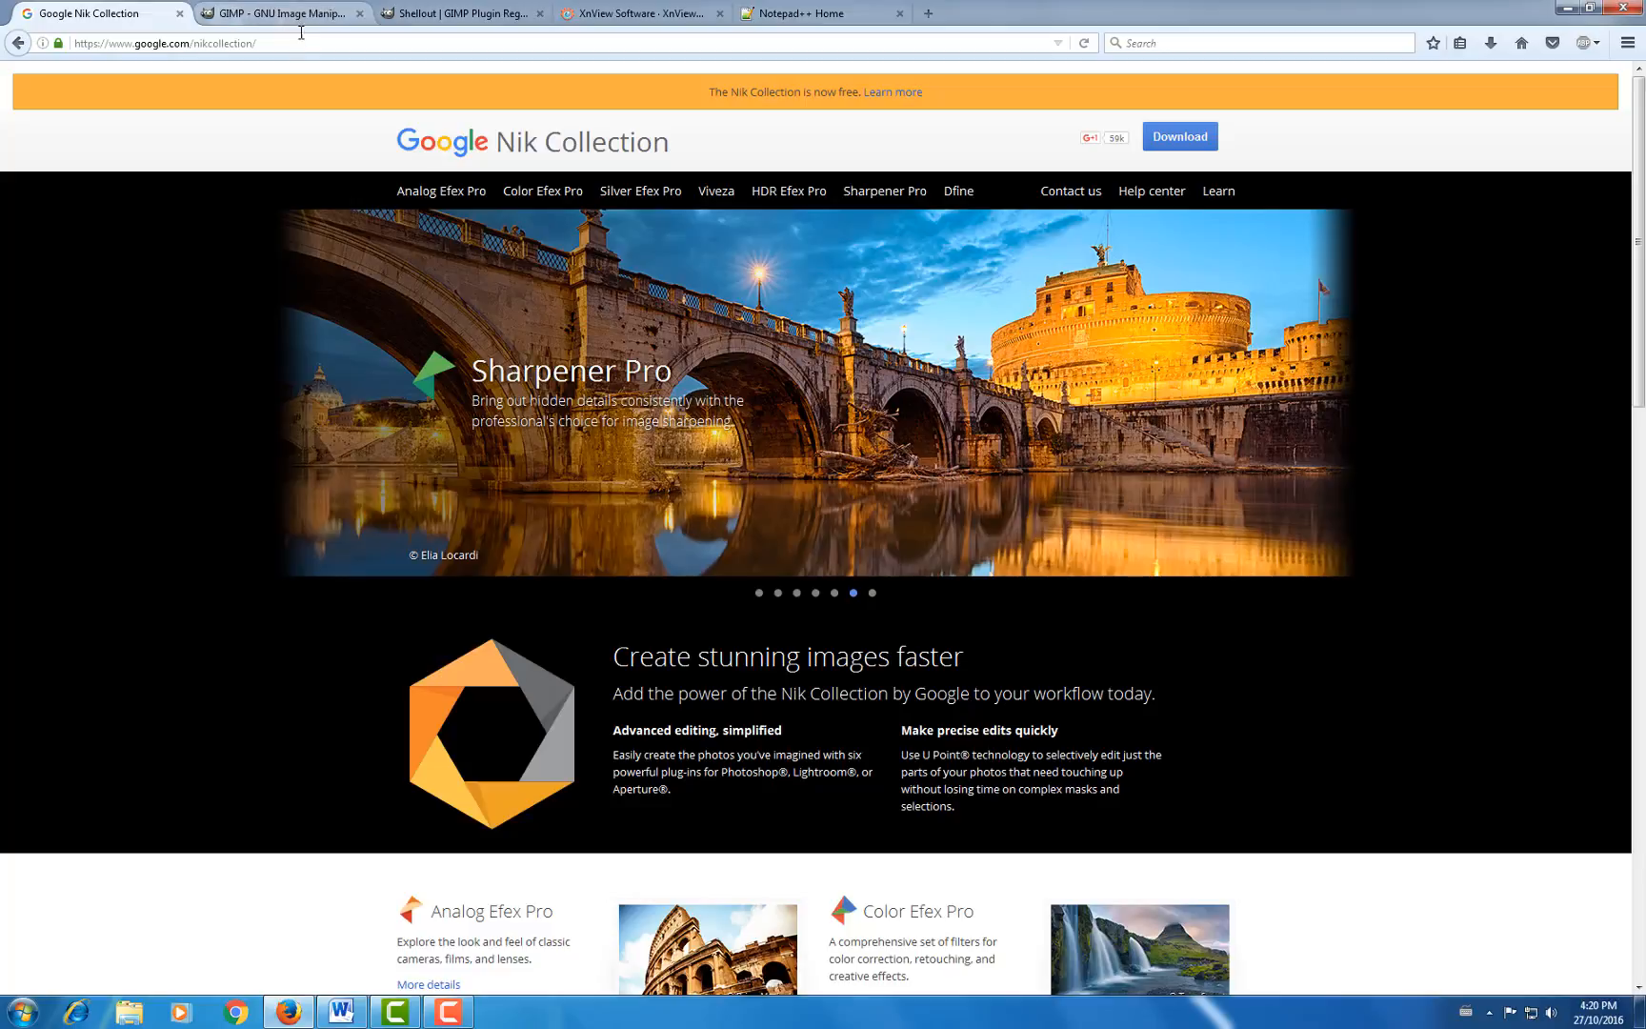
click(278, 12)
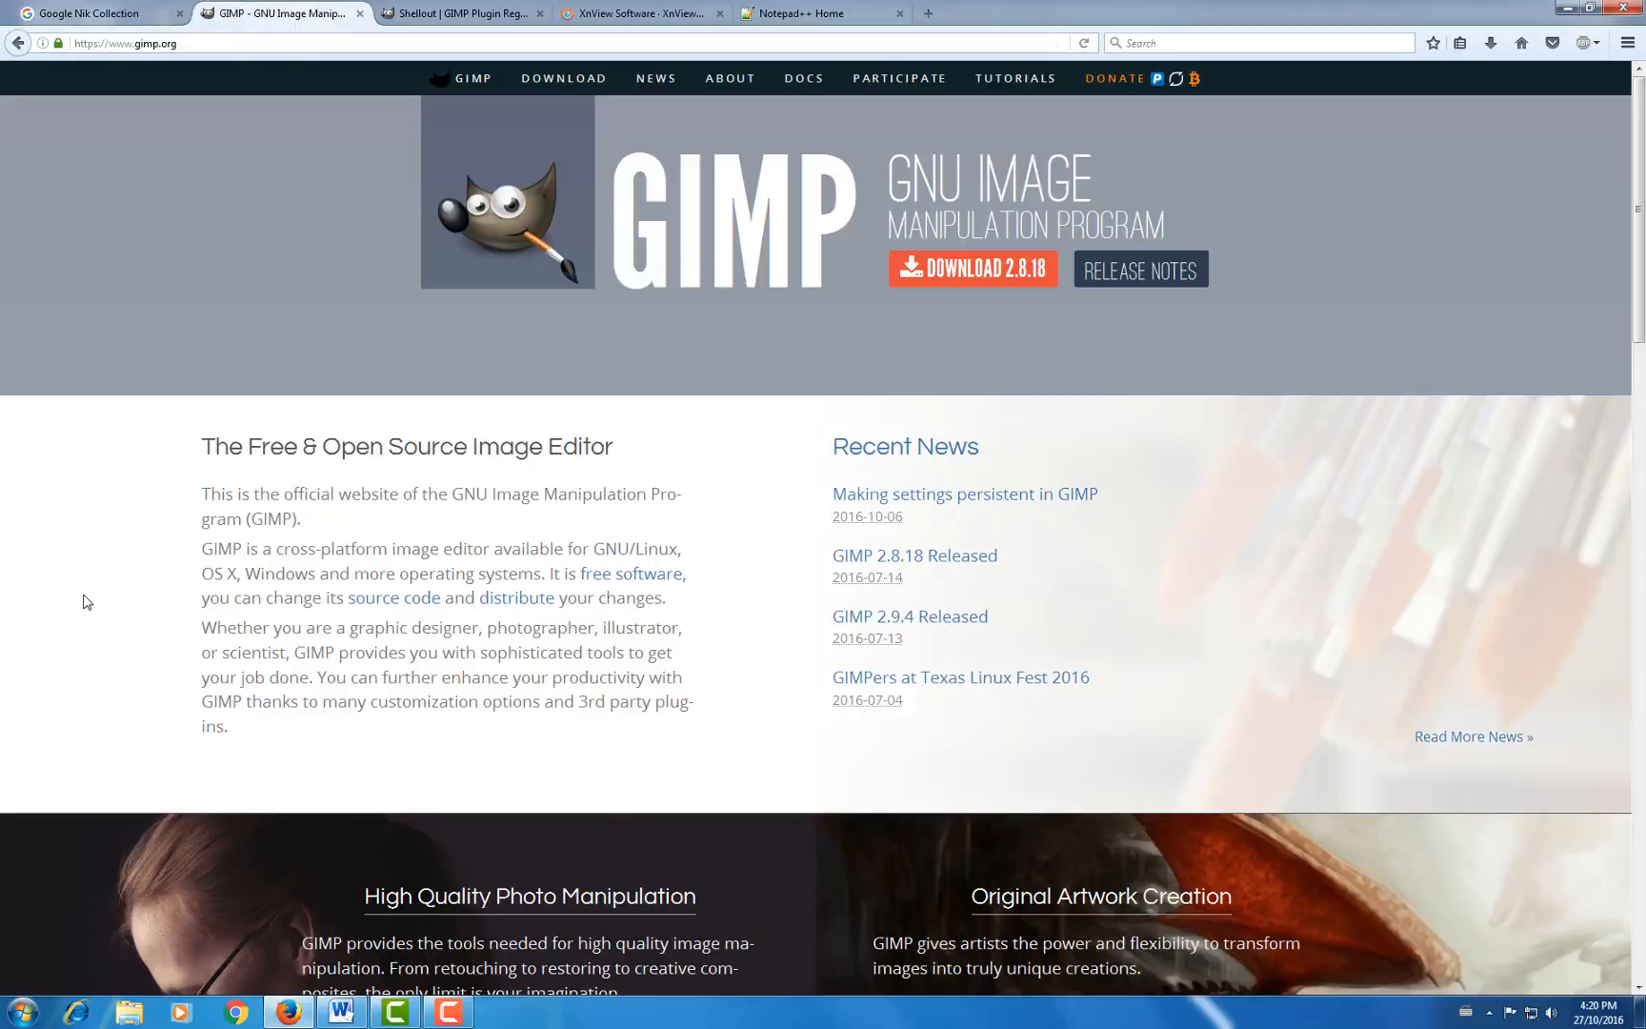
click(459, 12)
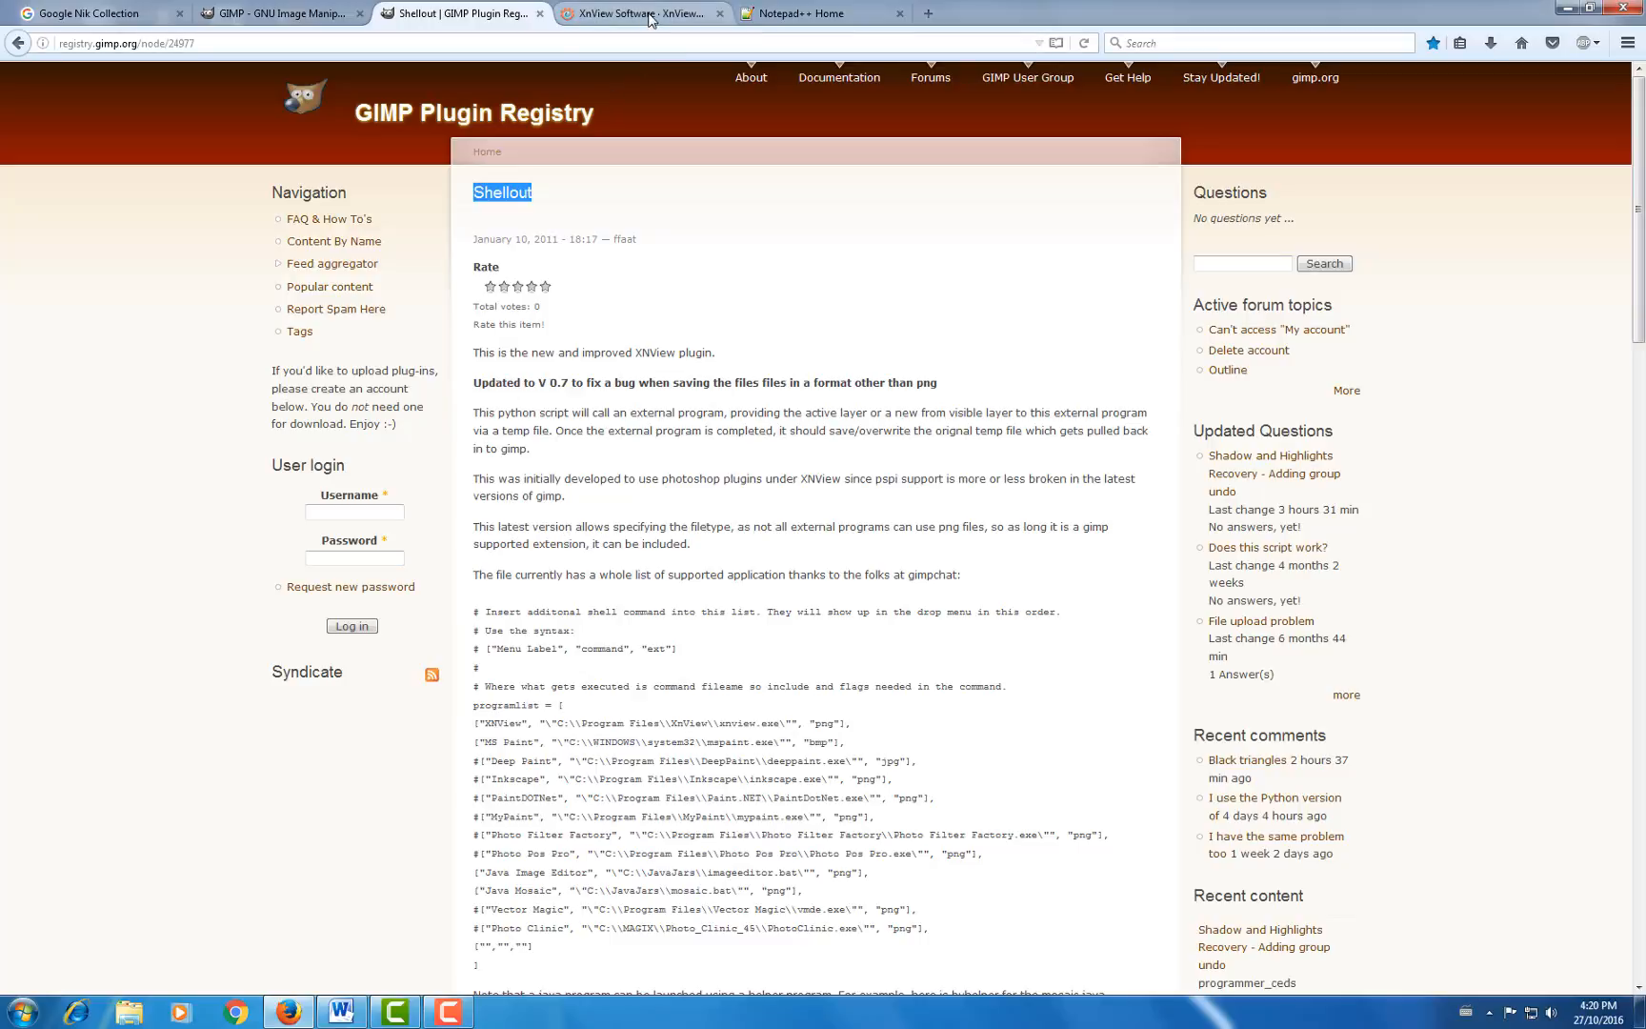
click(640, 12)
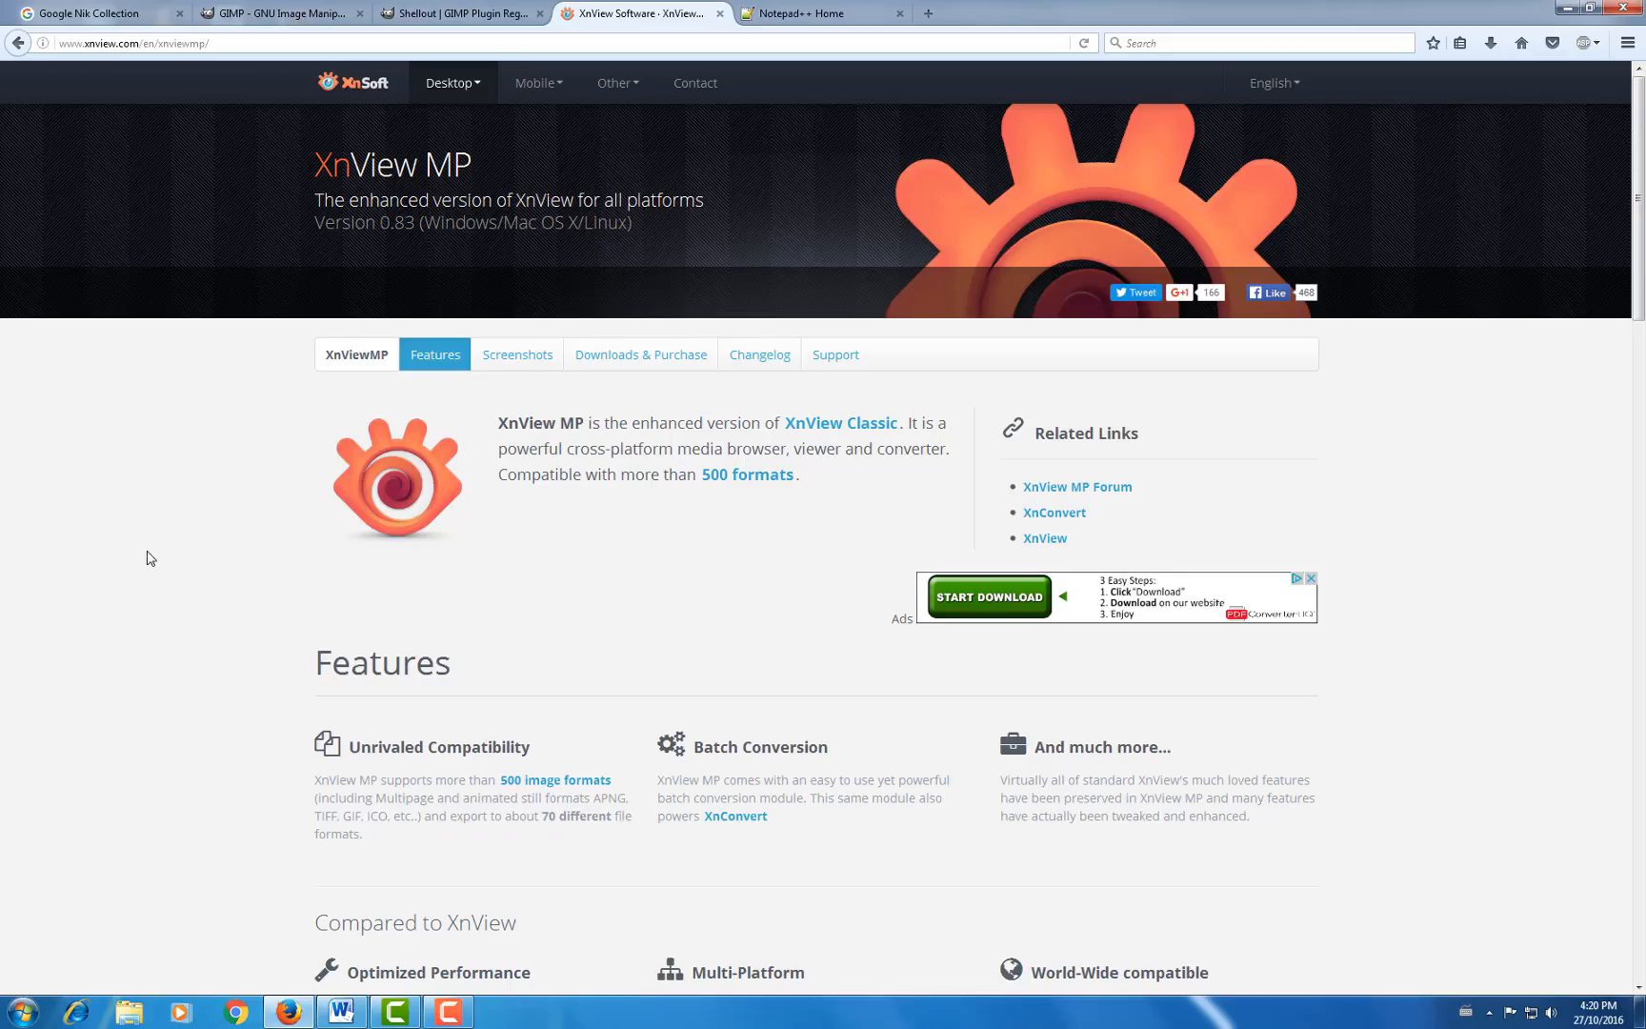
click(823, 13)
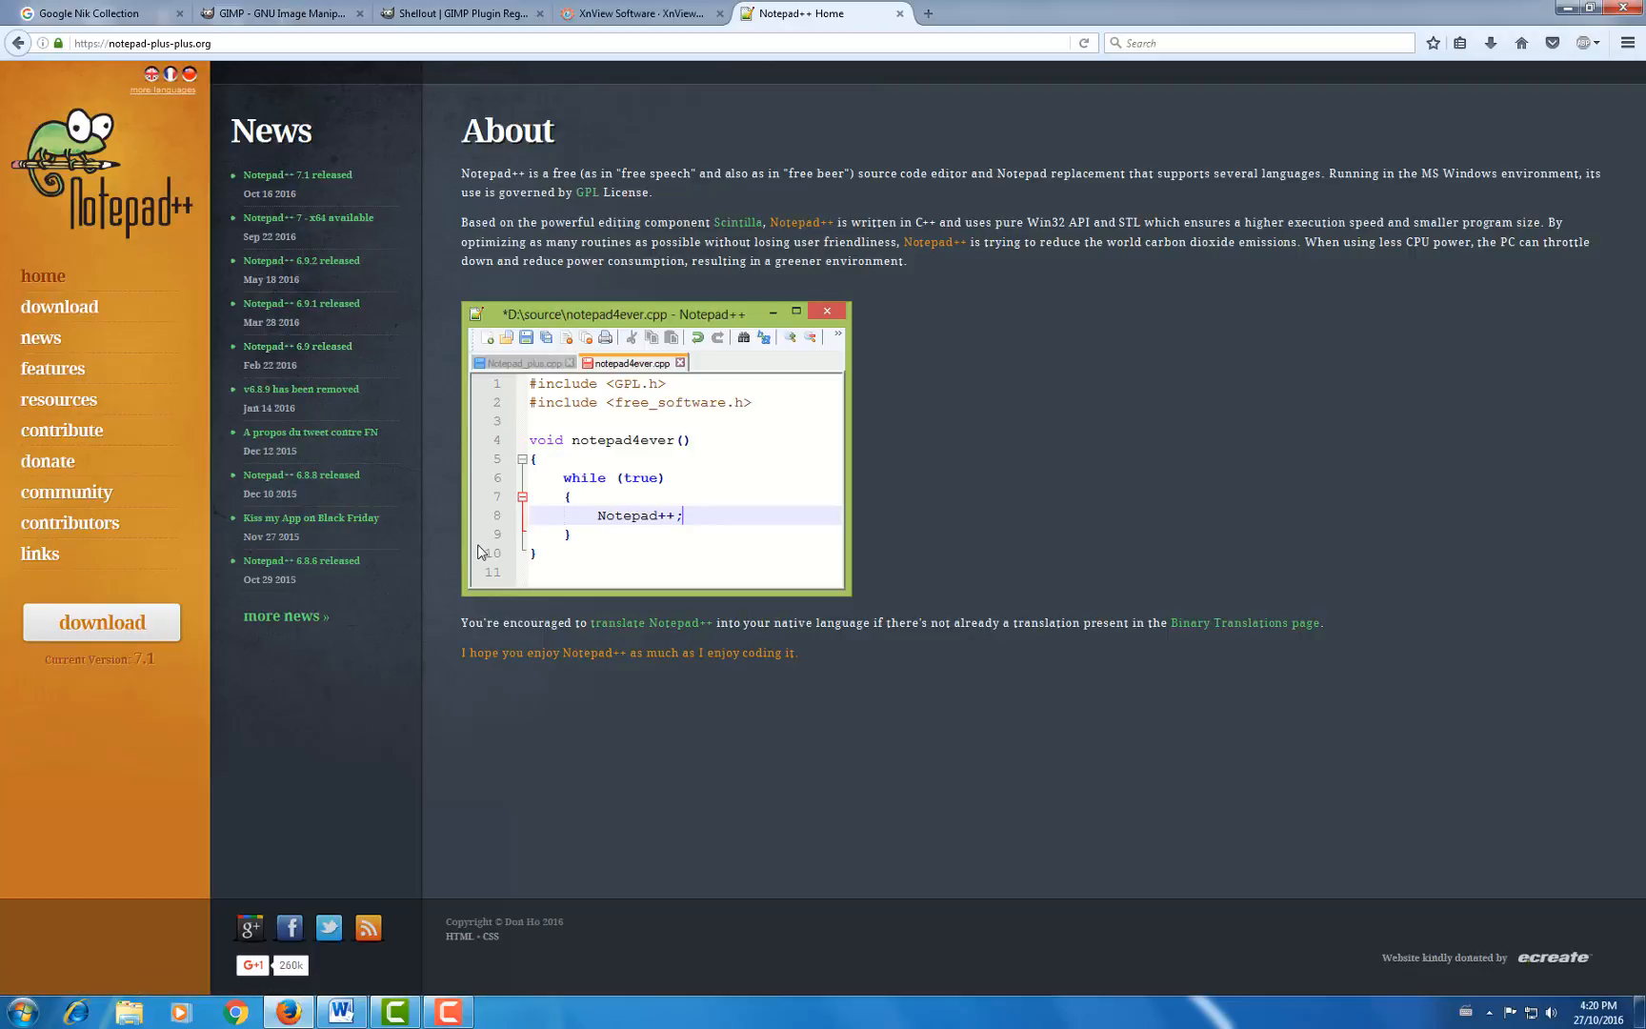
mouse_move(522, 627)
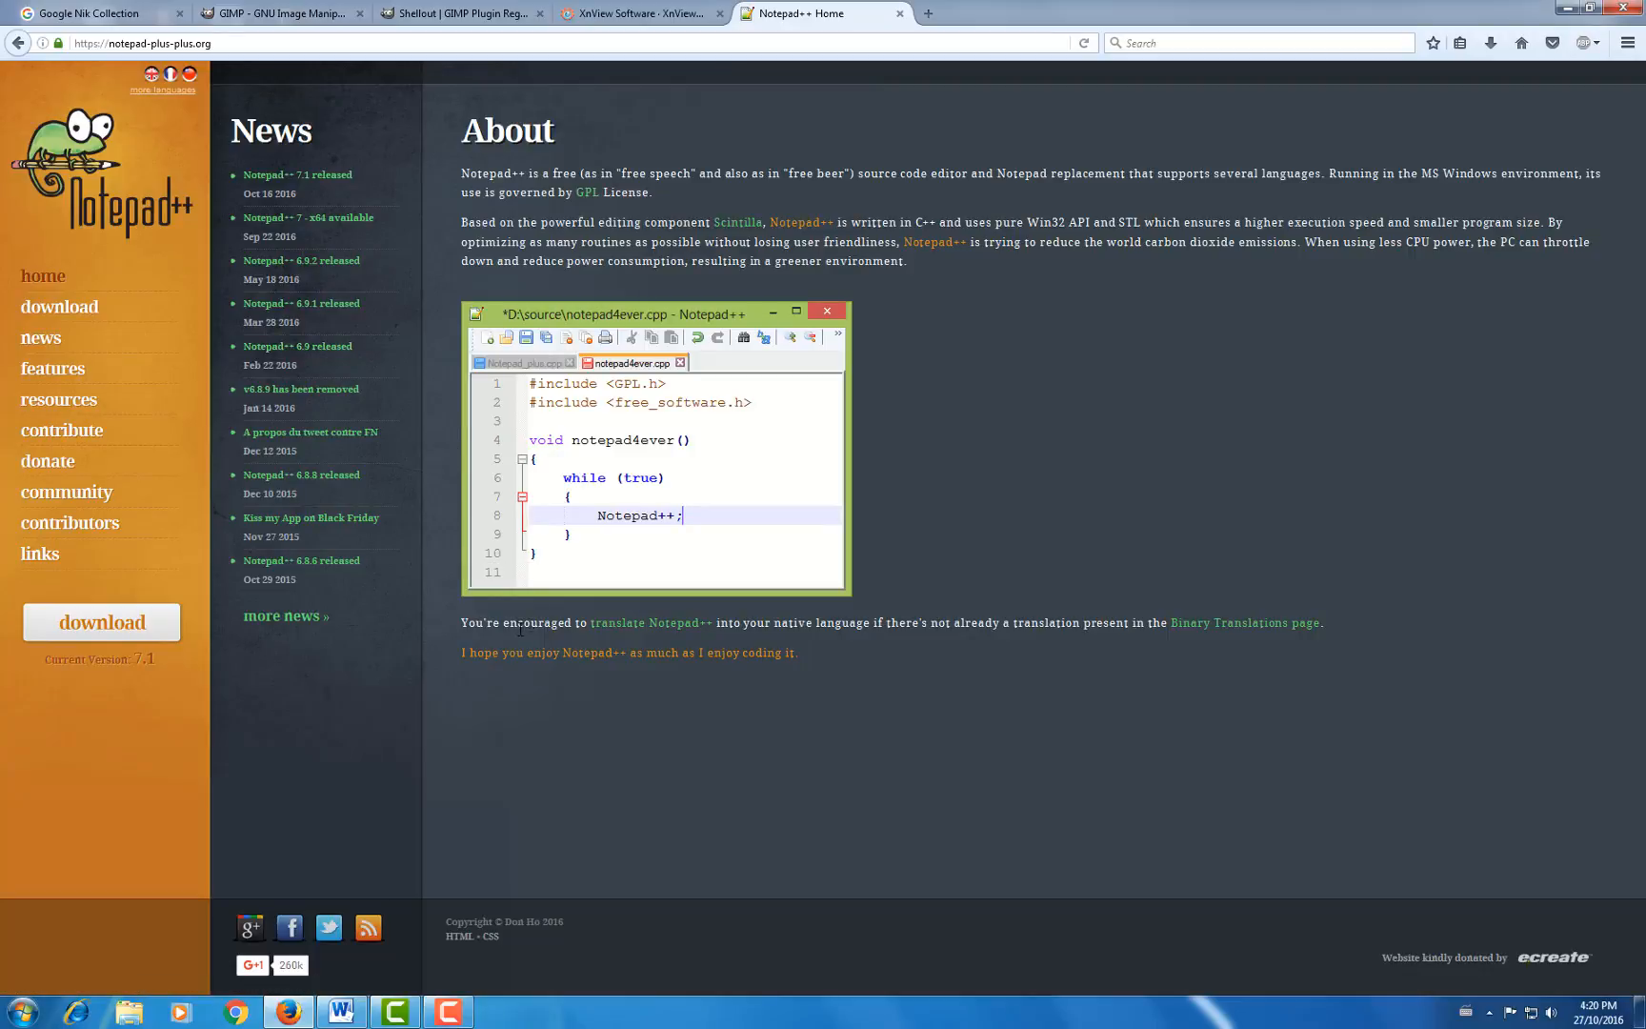